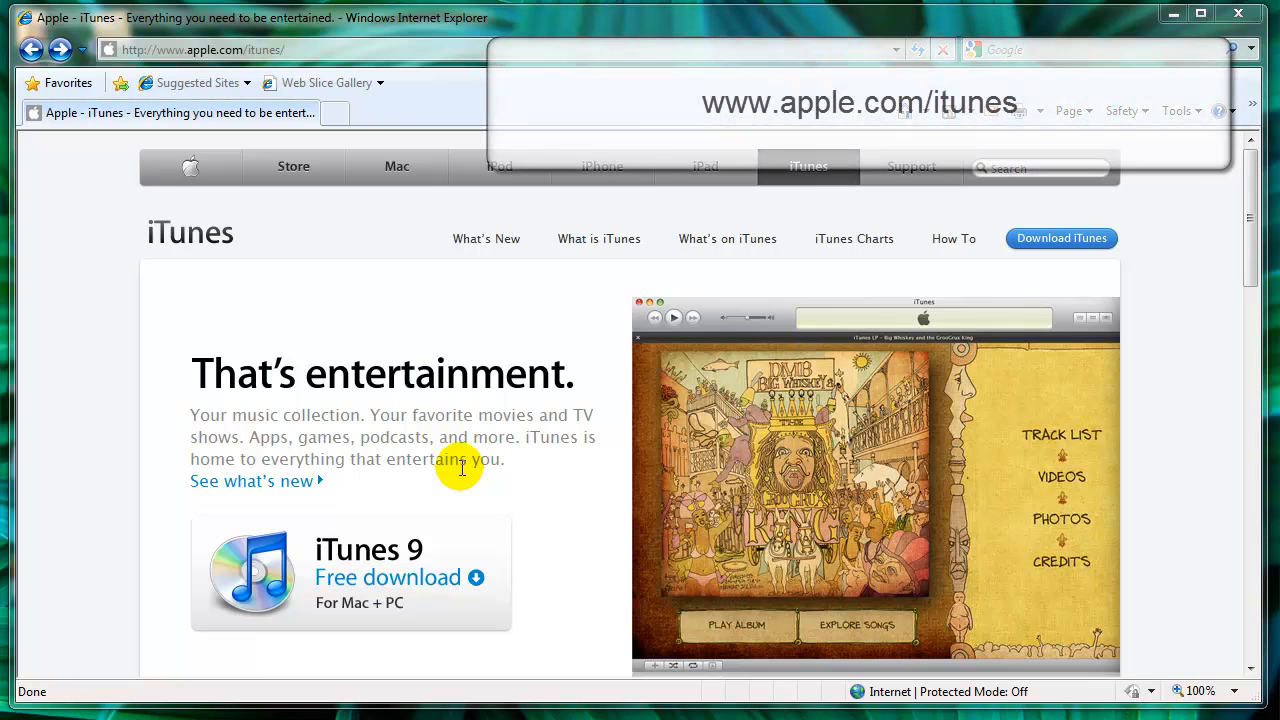
pyautogui.moveTo(294, 166)
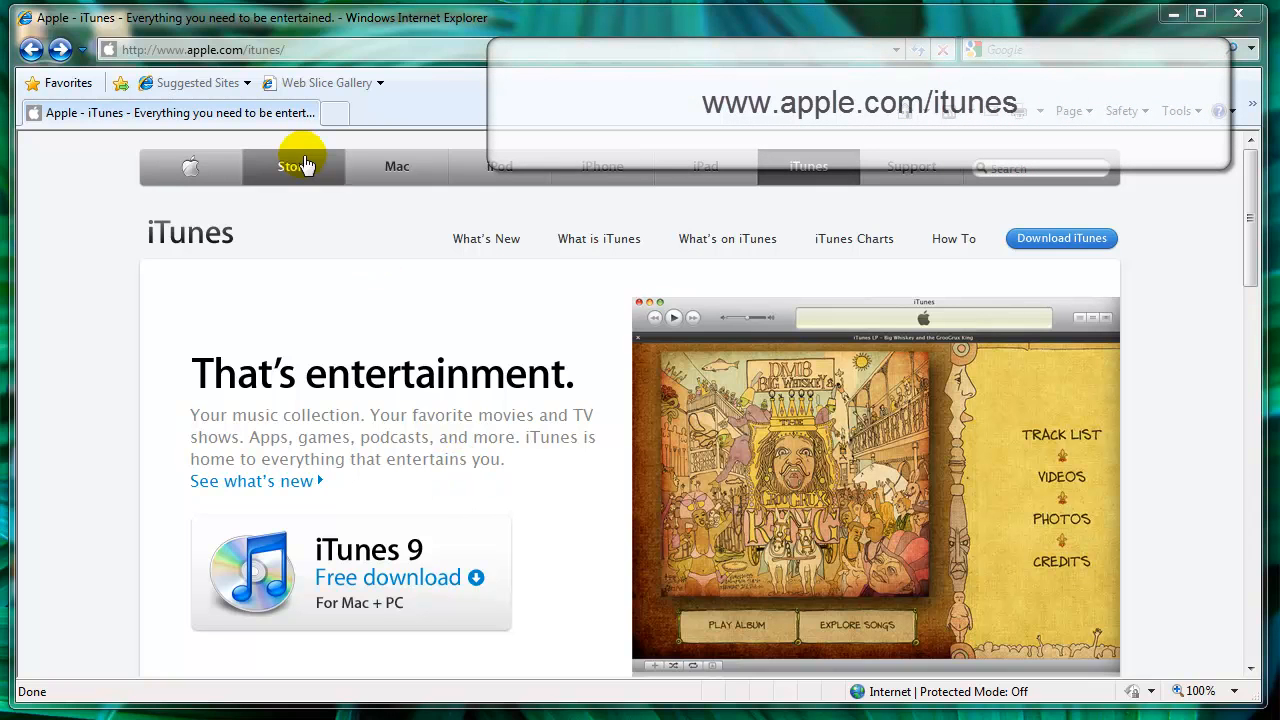
pyautogui.moveTo(318, 460)
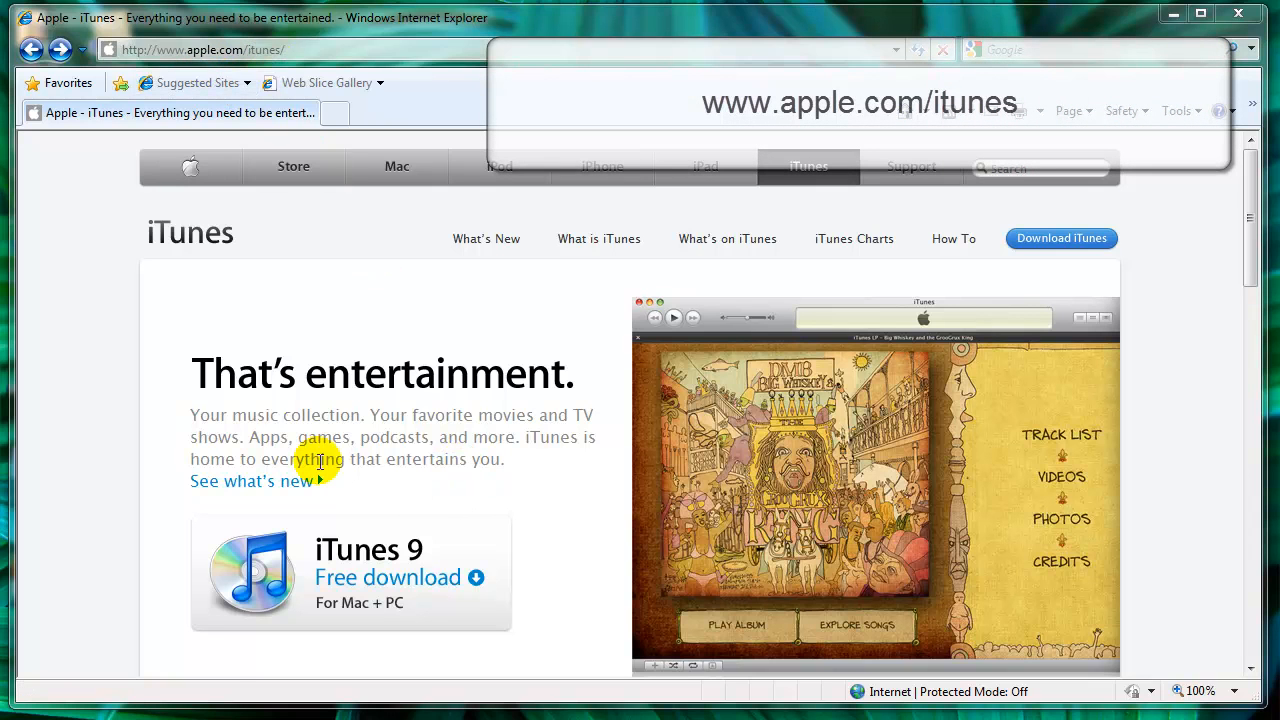
# Start the iTunes 9.2.1 for Windows download from Apple's site, bringing up the iTunesSetup.exe prompt.
pyautogui.click(1060, 238)
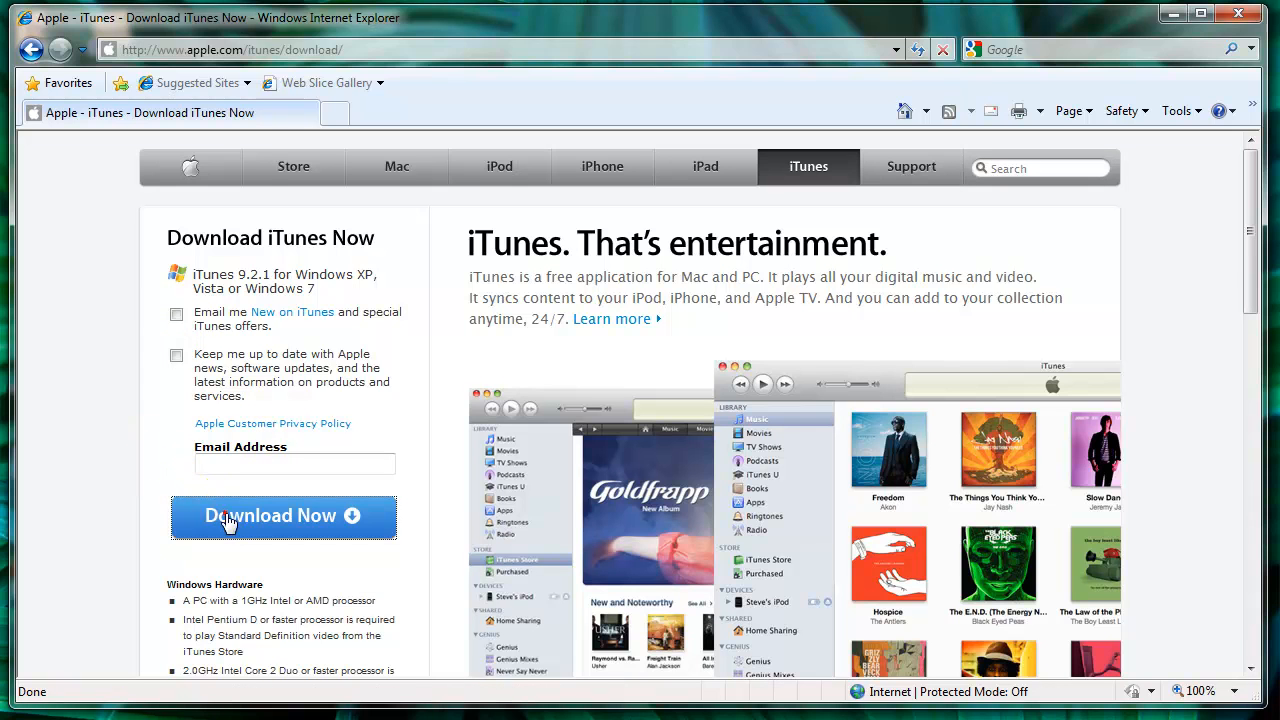
pyautogui.click(282, 516)
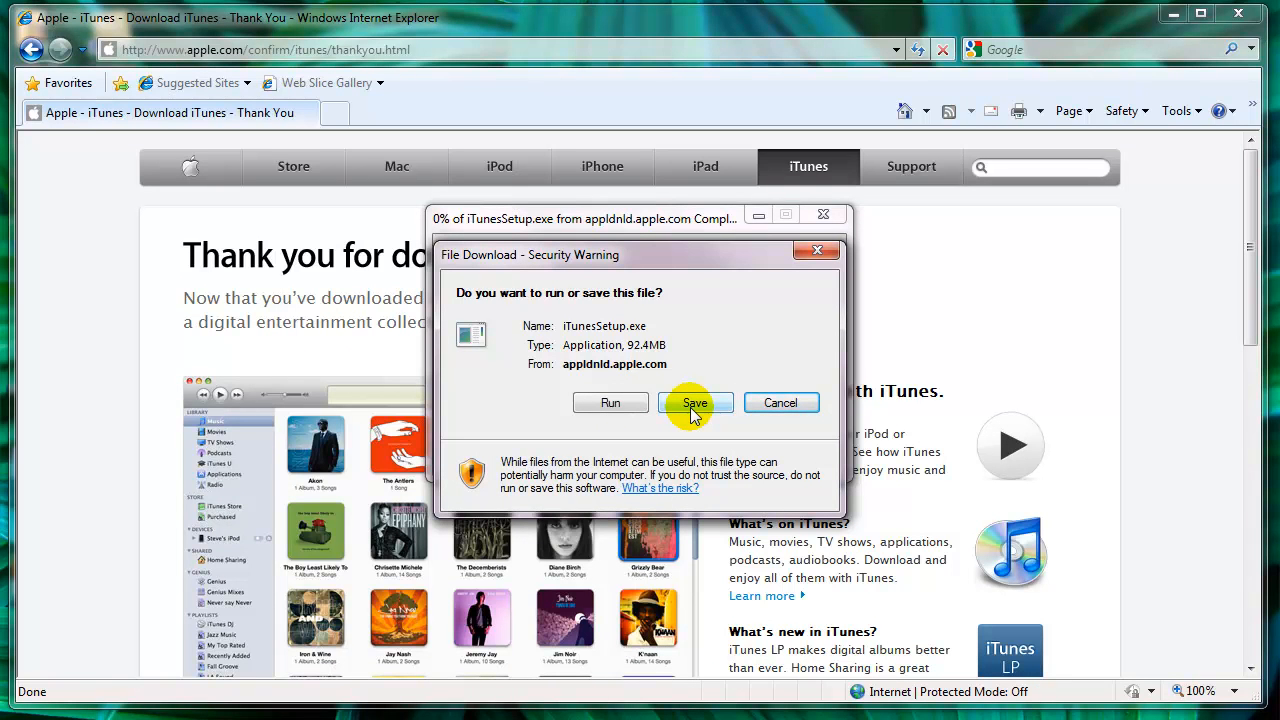
pyautogui.moveTo(784, 528)
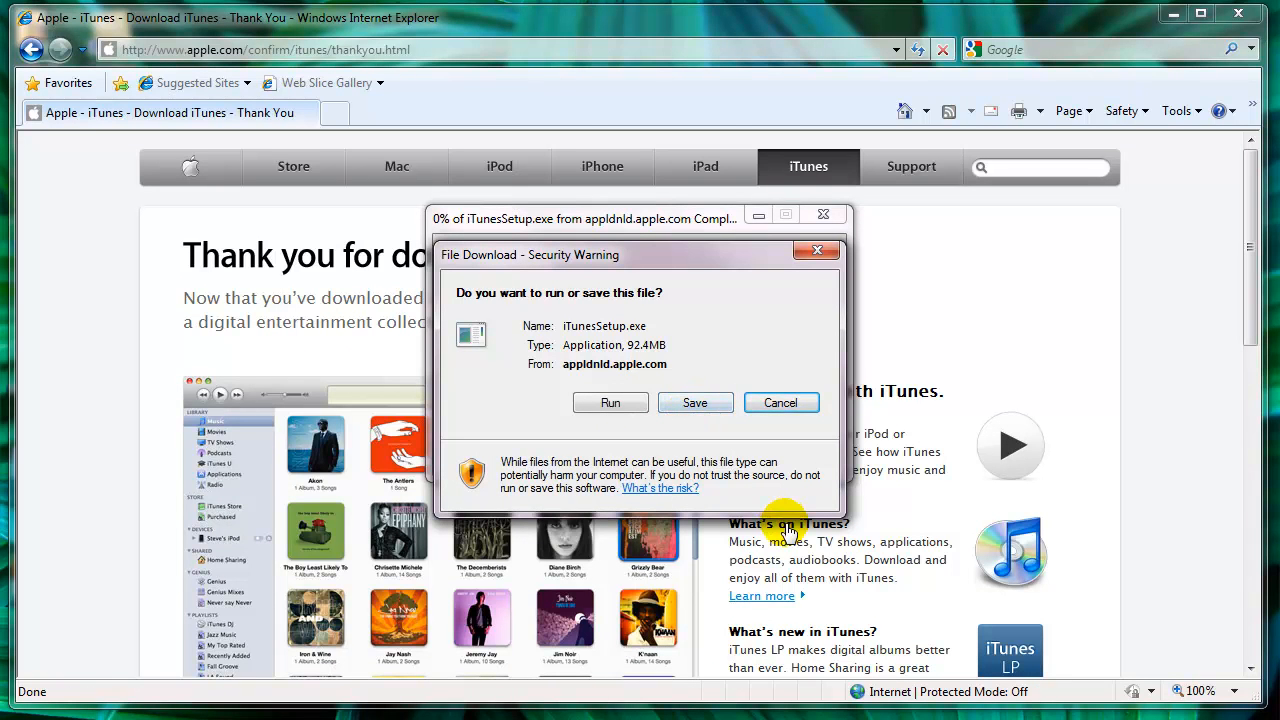
# Launch the downloaded iTunesSetup.exe from its folder and allow it to run.
pyautogui.click(694, 402)
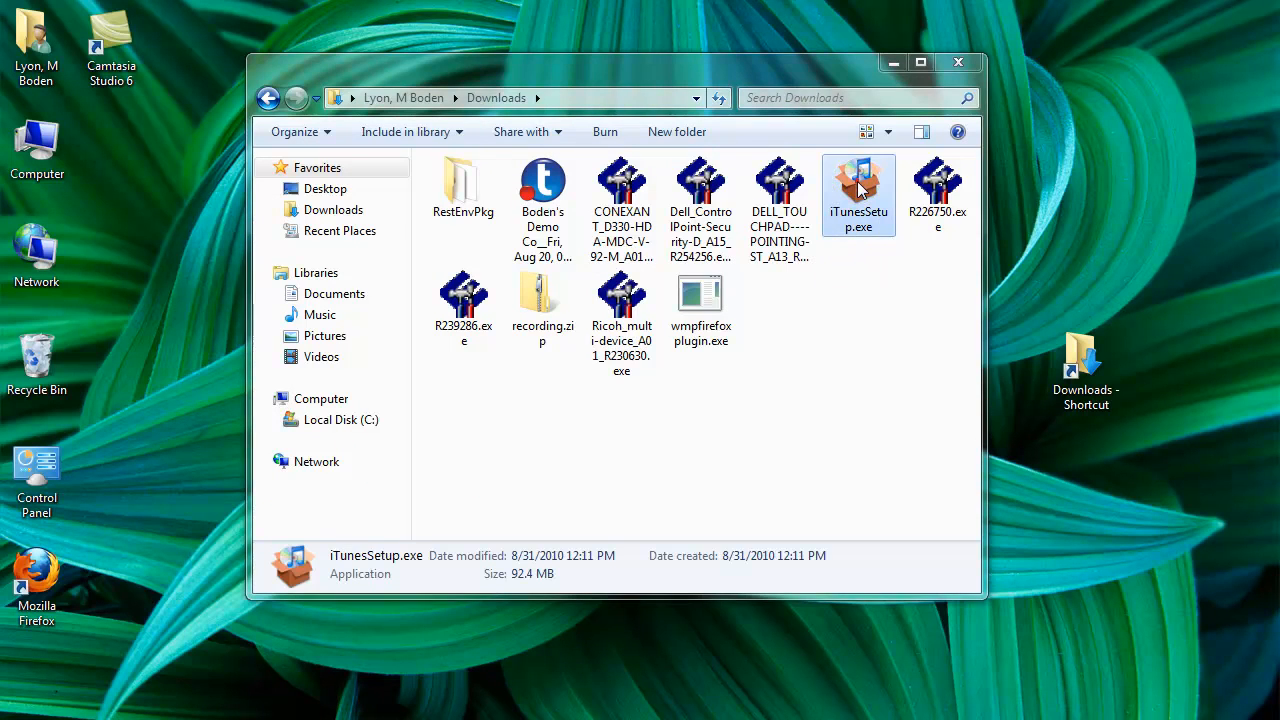
pyautogui.doubleClick(858, 196)
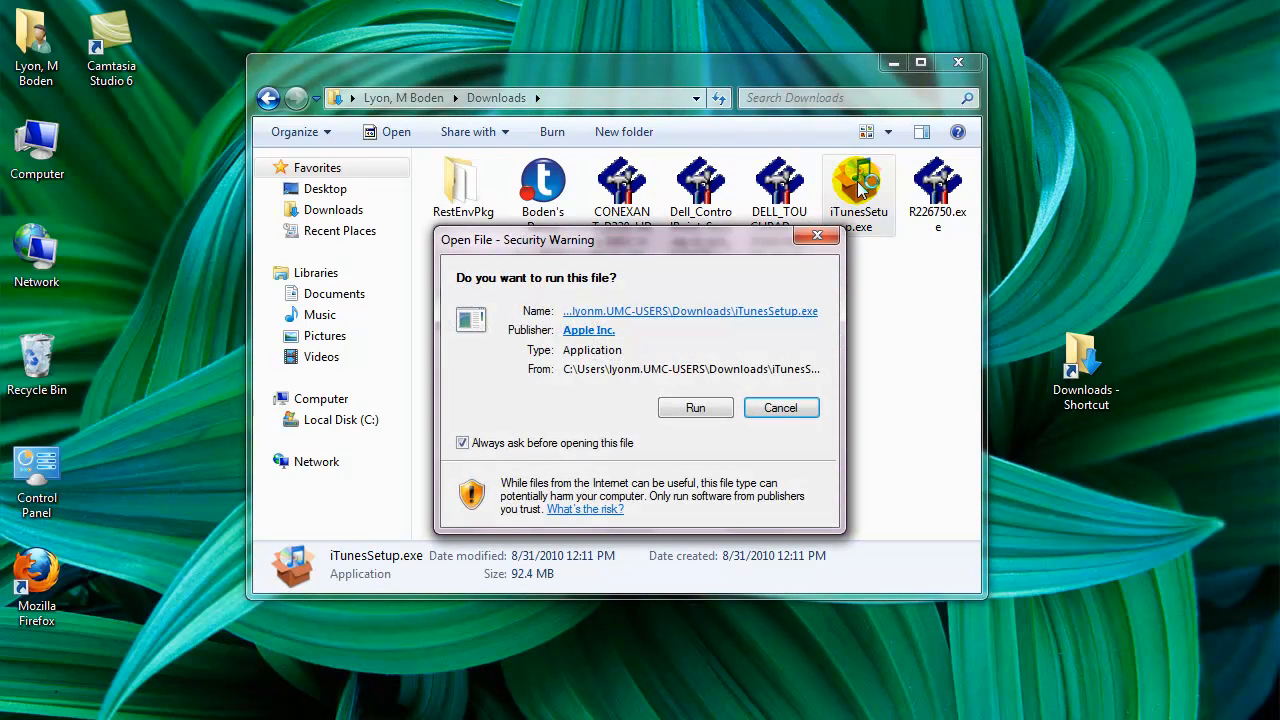
pyautogui.click(696, 408)
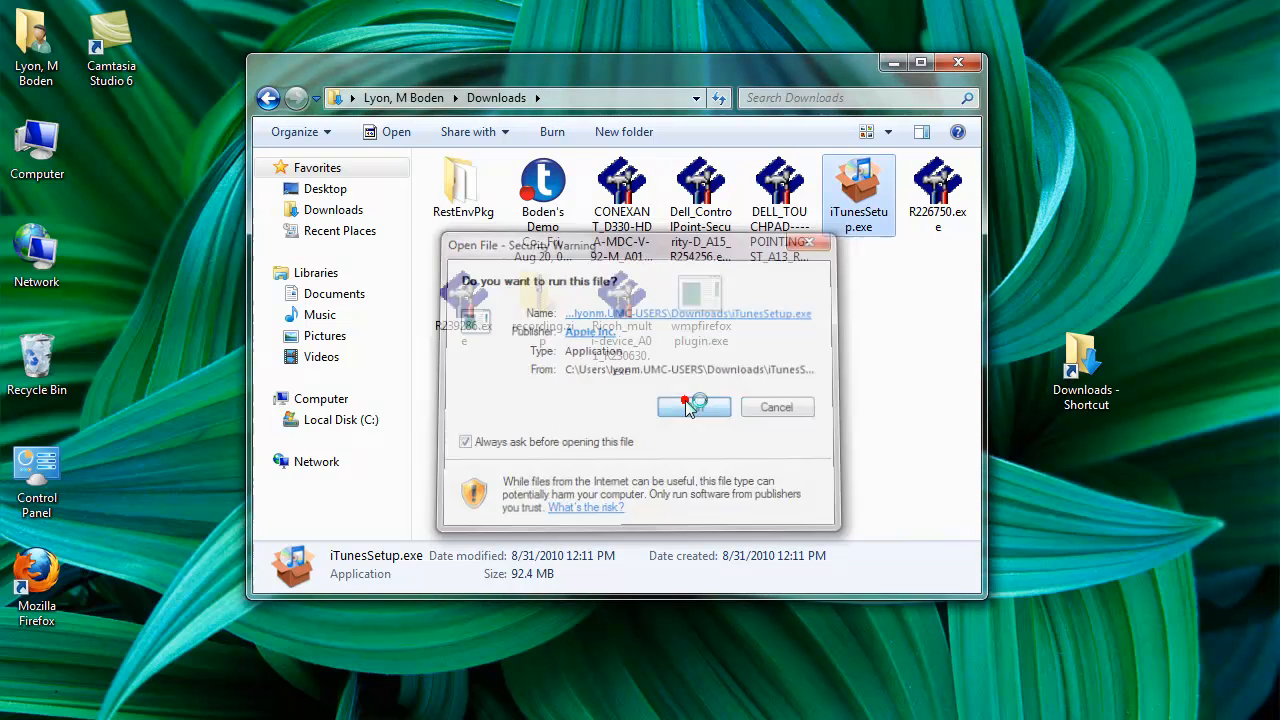
pyautogui.click(692, 408)
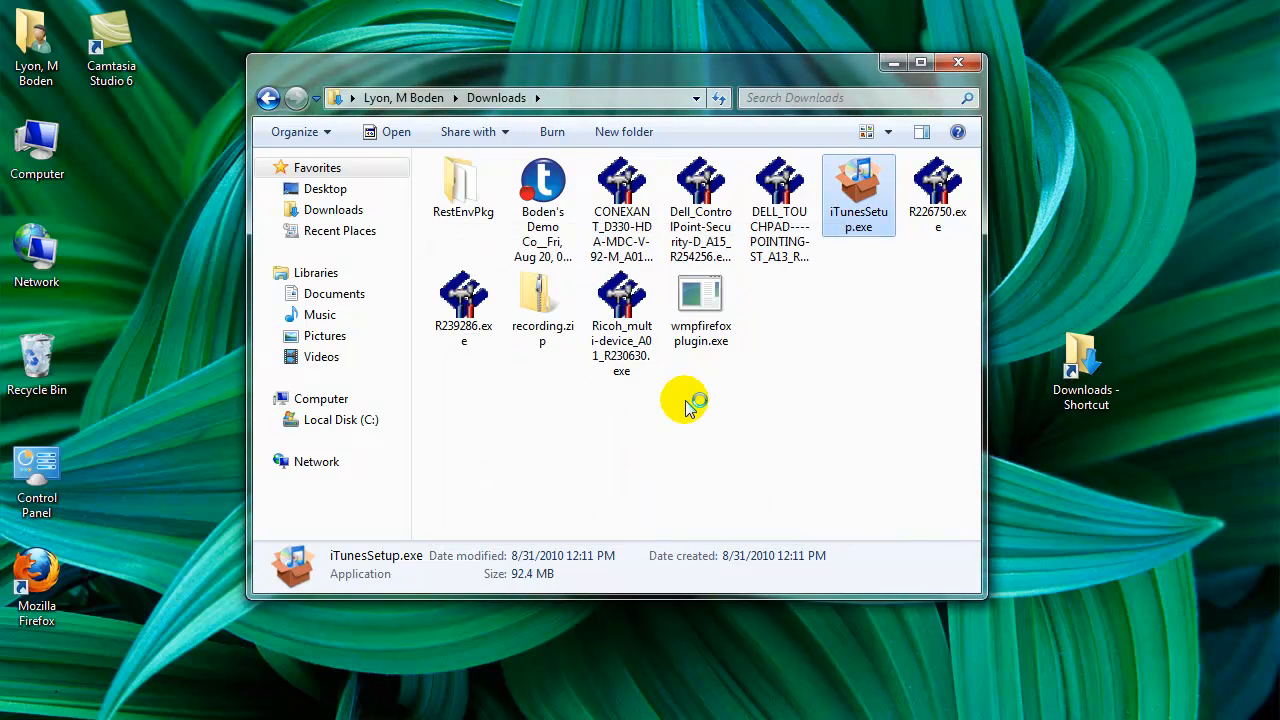
pyautogui.doubleClick(858, 184)
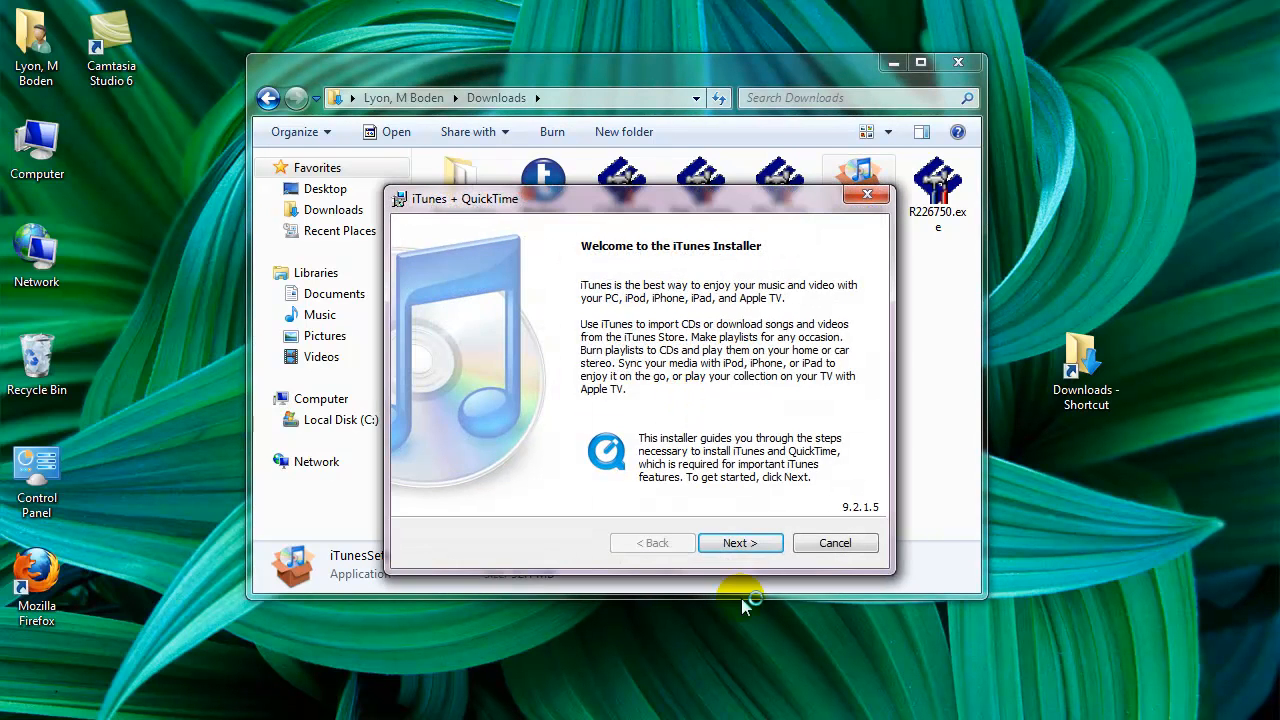
# Continue past the installer welcome and accept the iTunes license terms.
pyautogui.click(740, 542)
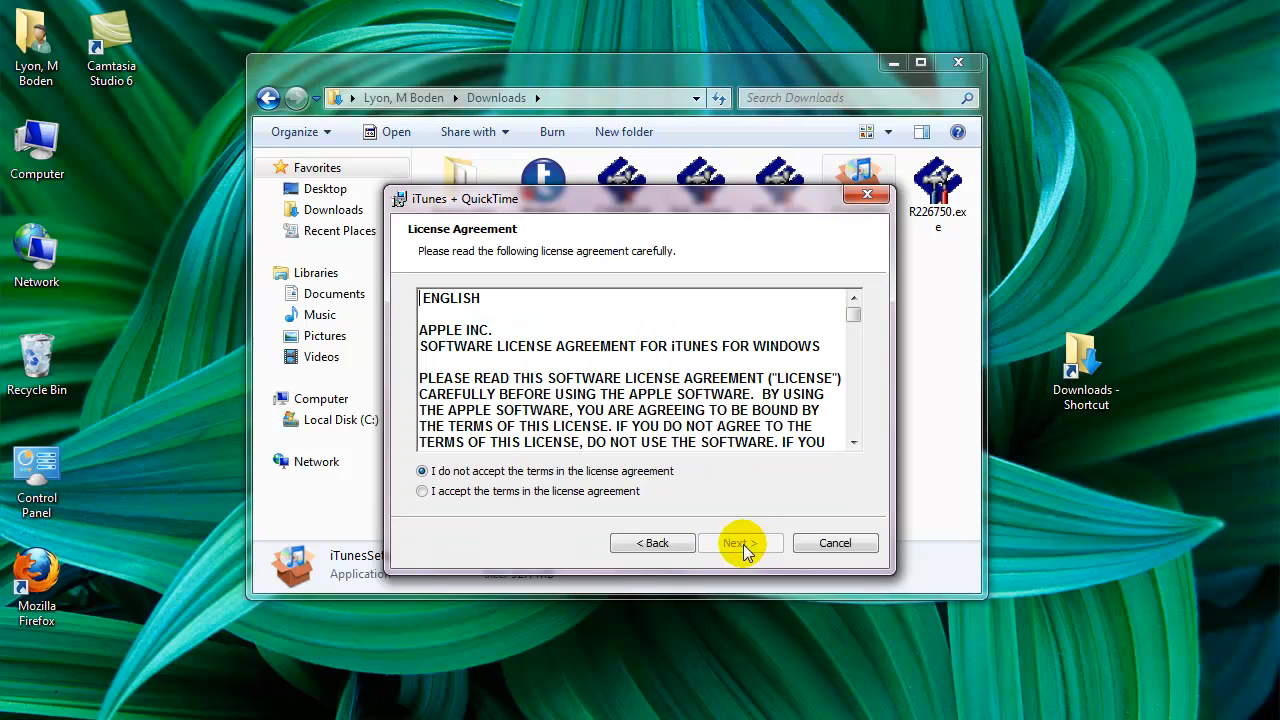
pyautogui.click(422, 492)
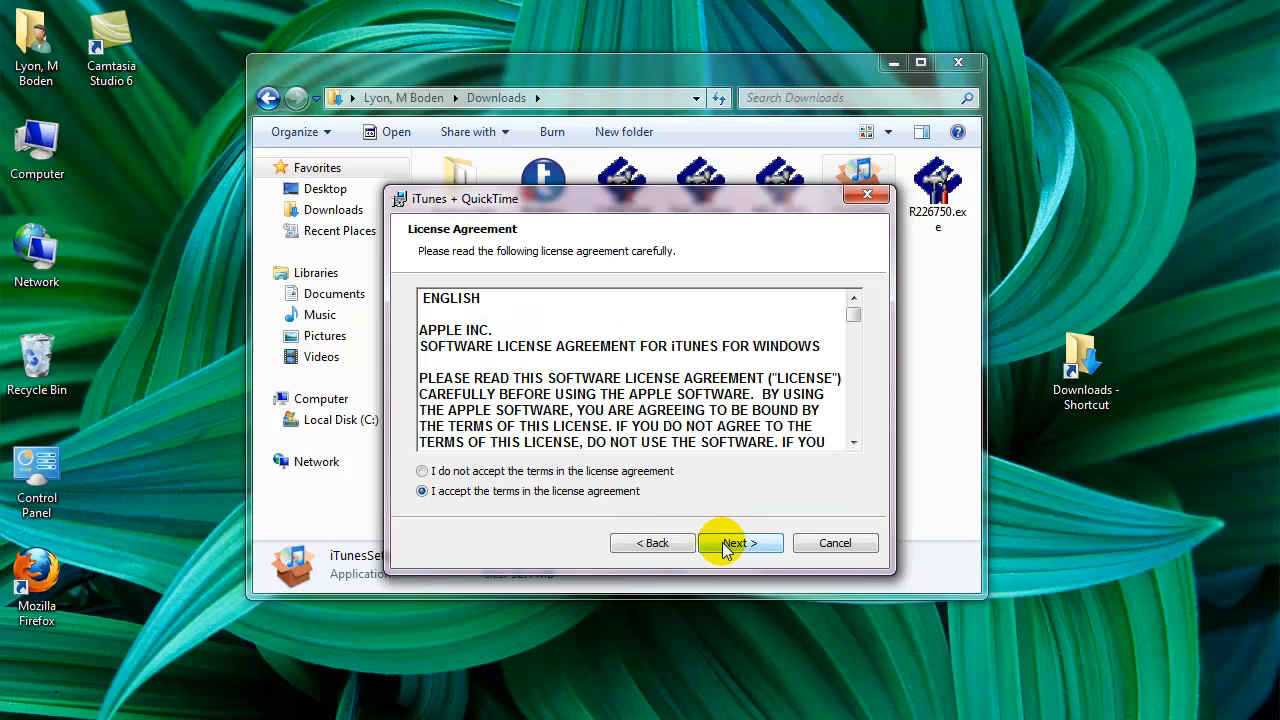
pyautogui.click(738, 542)
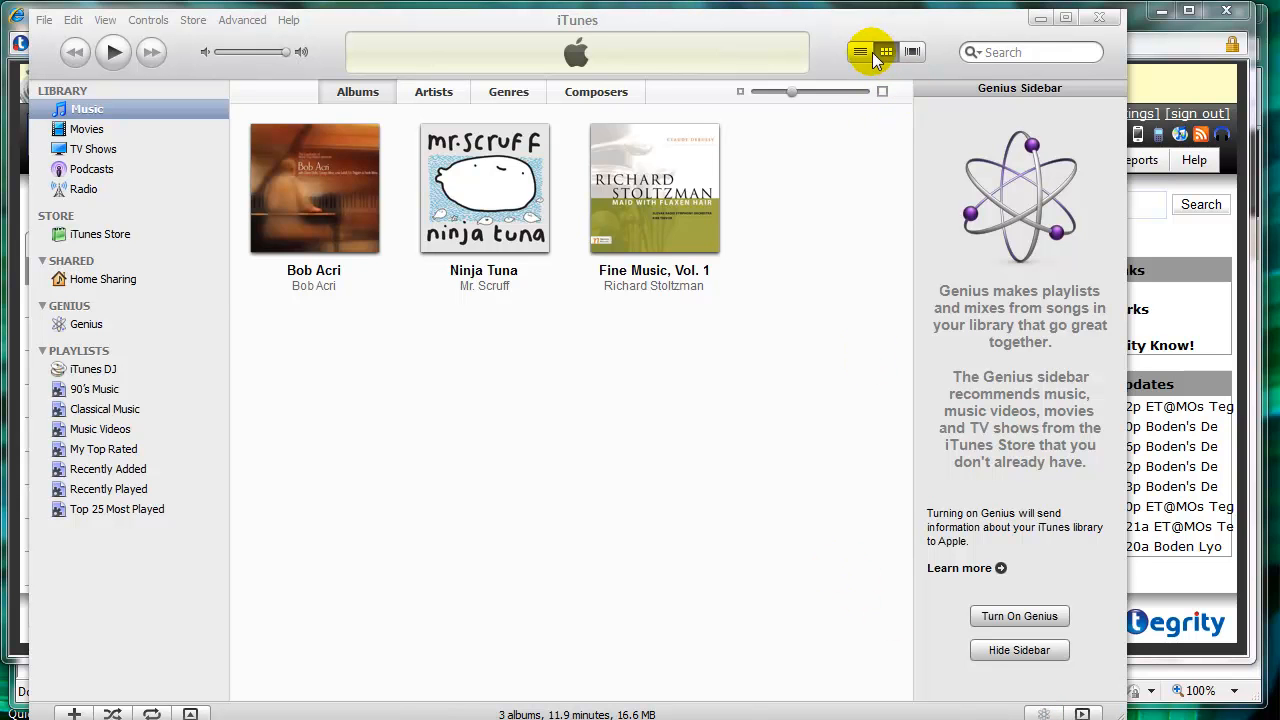
# Show the three library songs as a track list and switch to the Podcasts section.
pyautogui.click(860, 52)
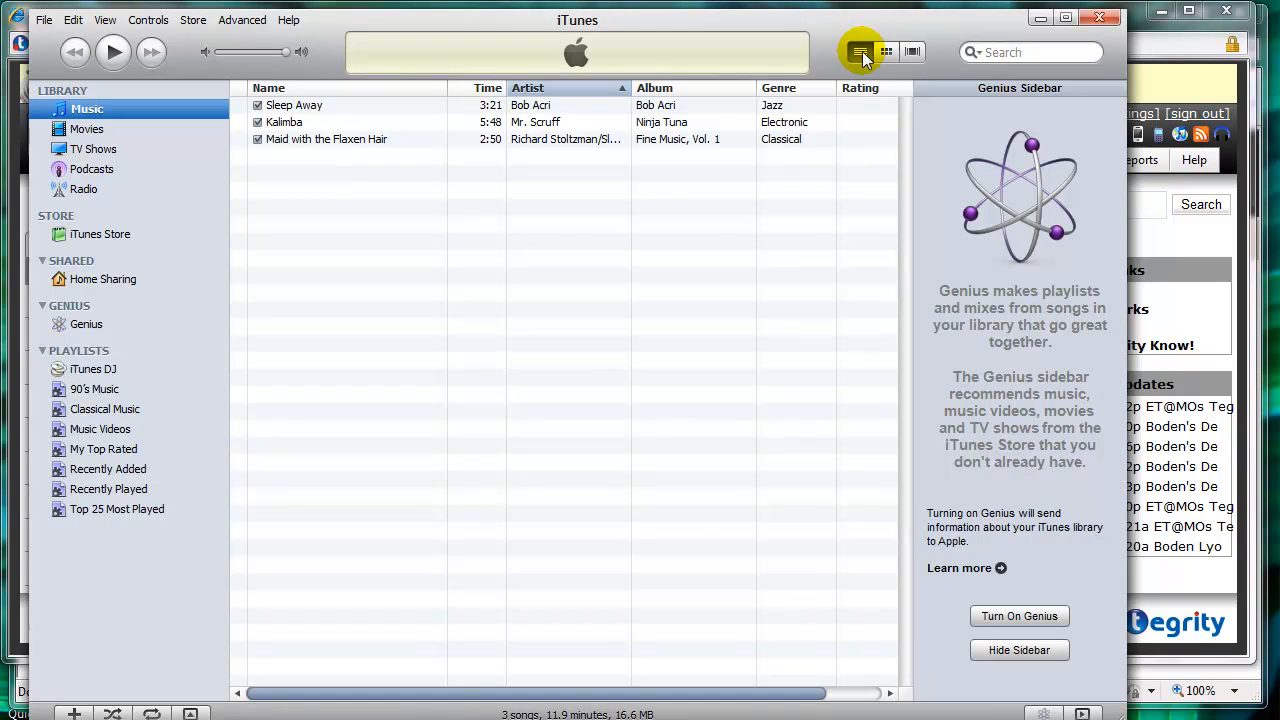
pyautogui.moveTo(560, 156)
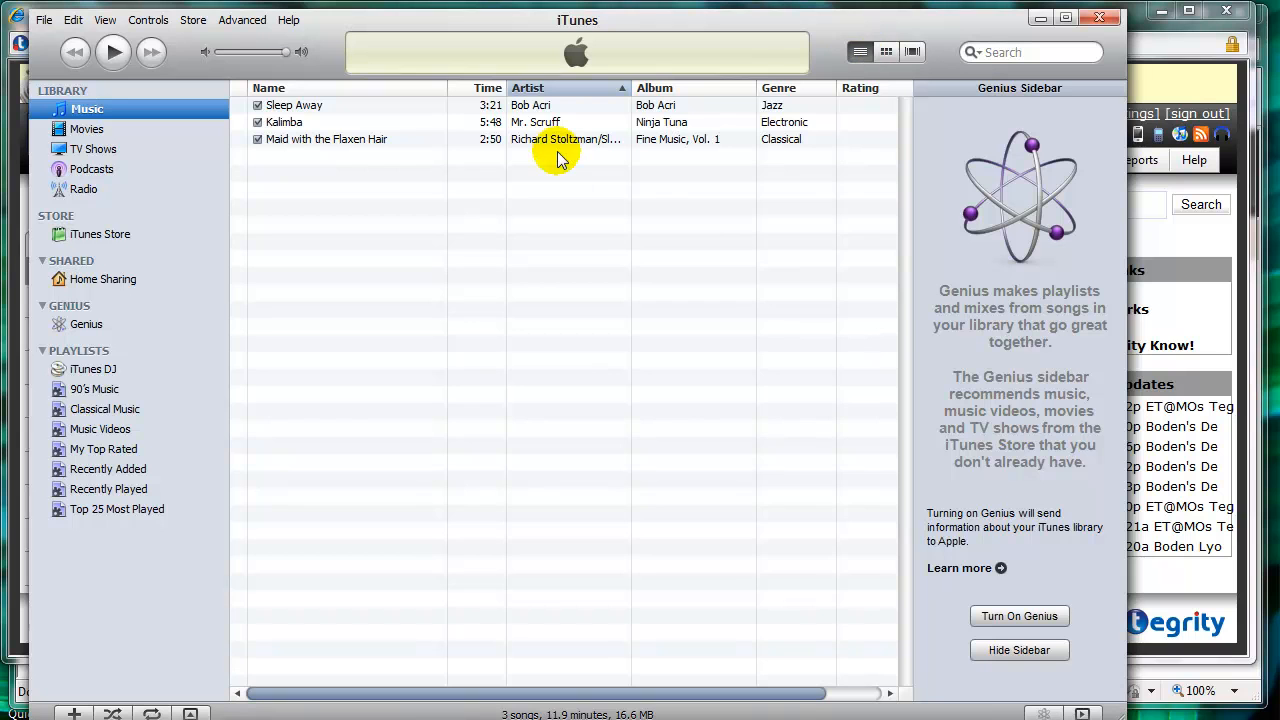
pyautogui.click(92, 168)
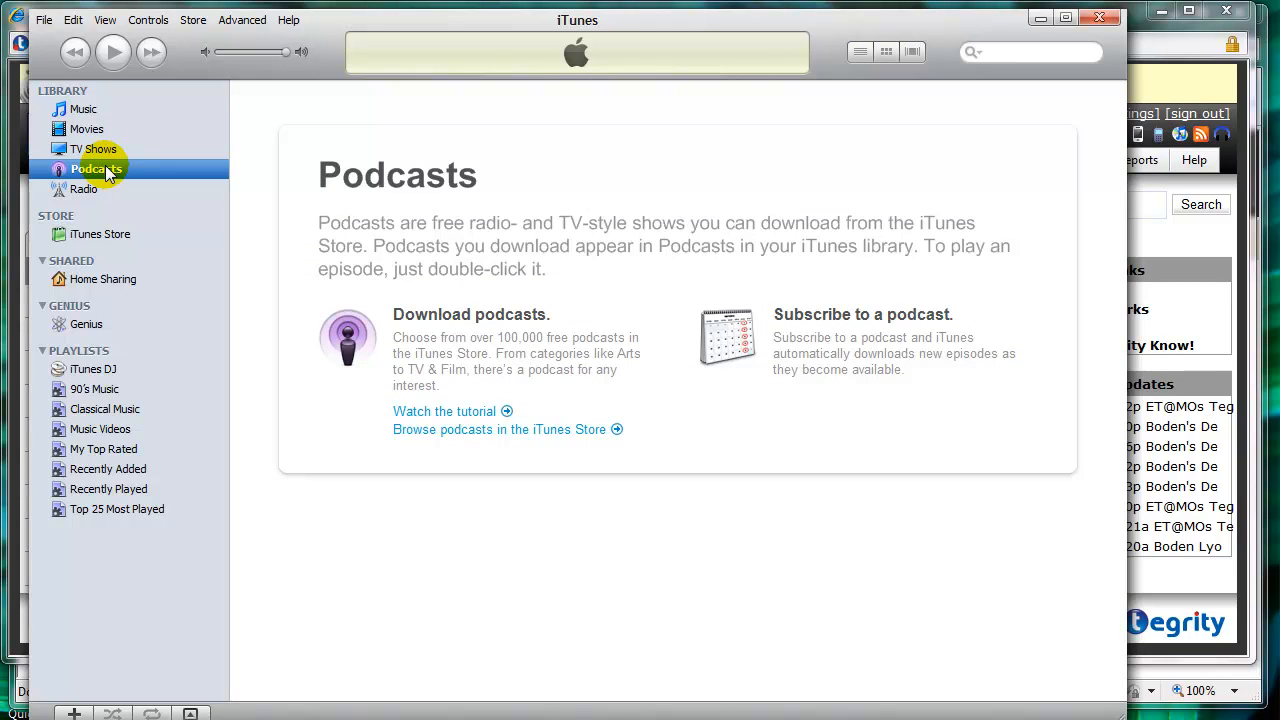
pyautogui.moveTo(24, 310)
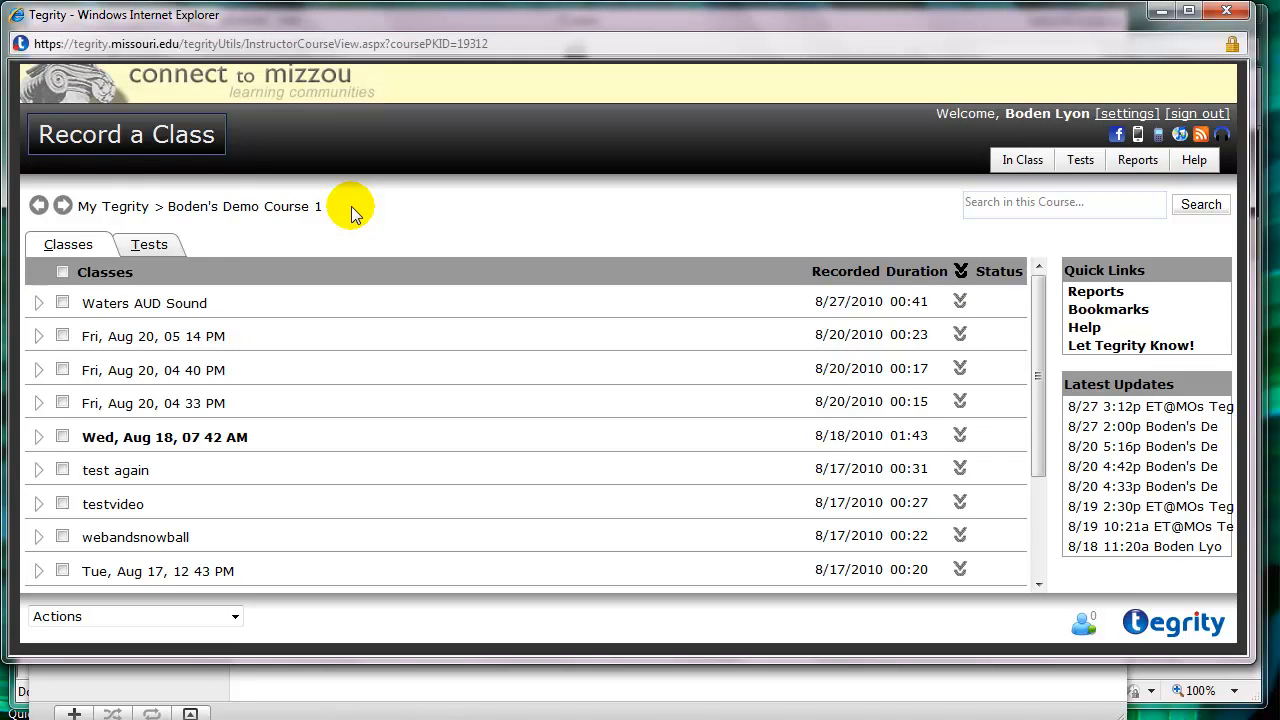
pyautogui.moveTo(960, 184)
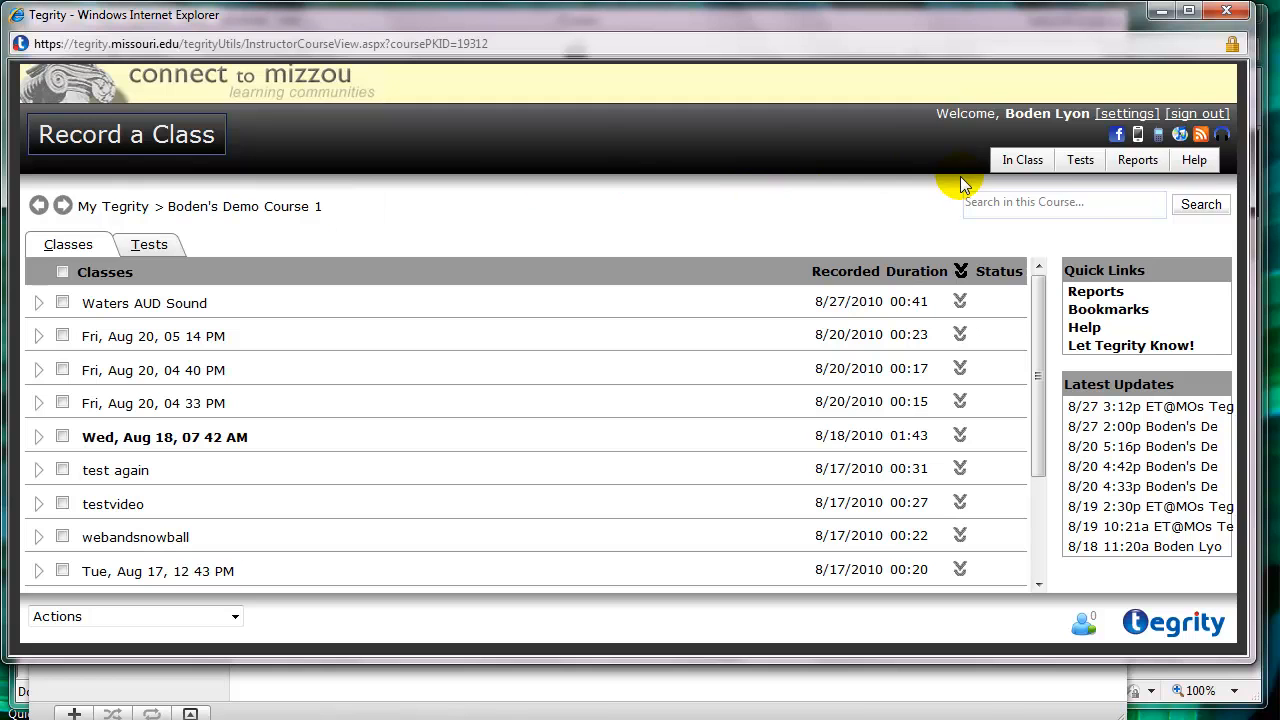
pyautogui.moveTo(1180, 132)
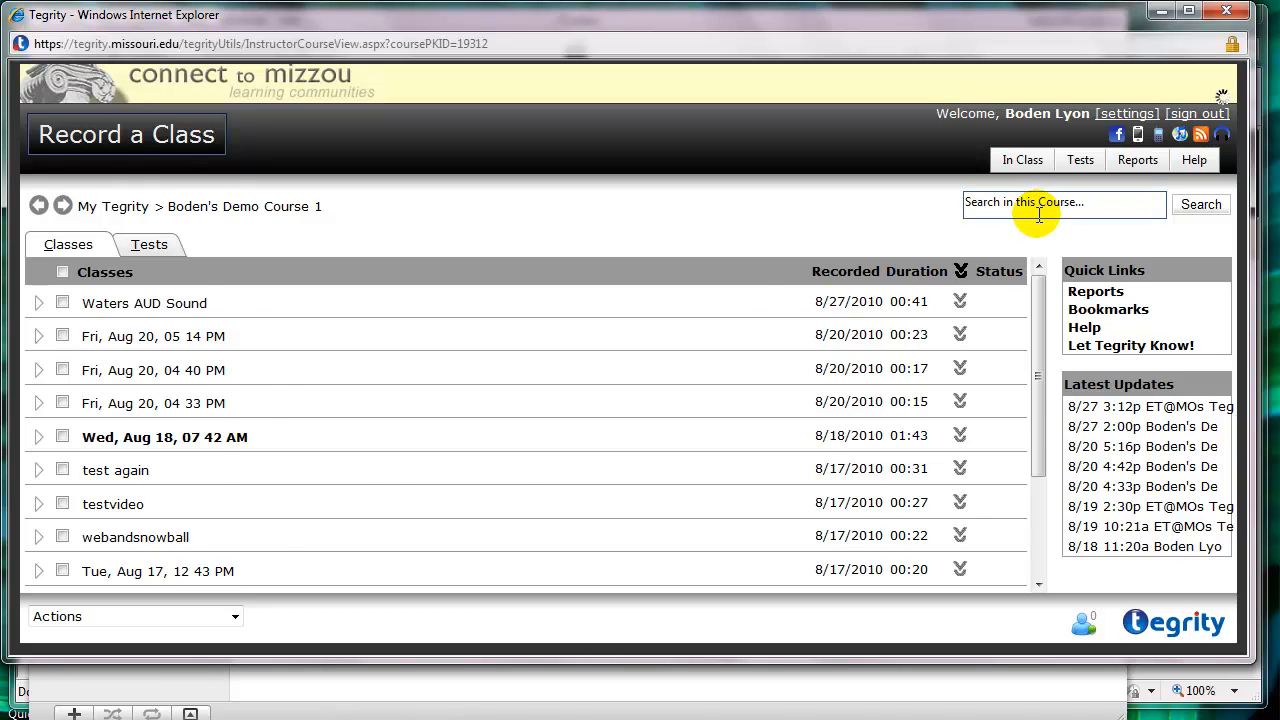
# Subscribe to the demo course as a video podcast and allow the site to hand it to iTunes.
pyautogui.click(1200, 134)
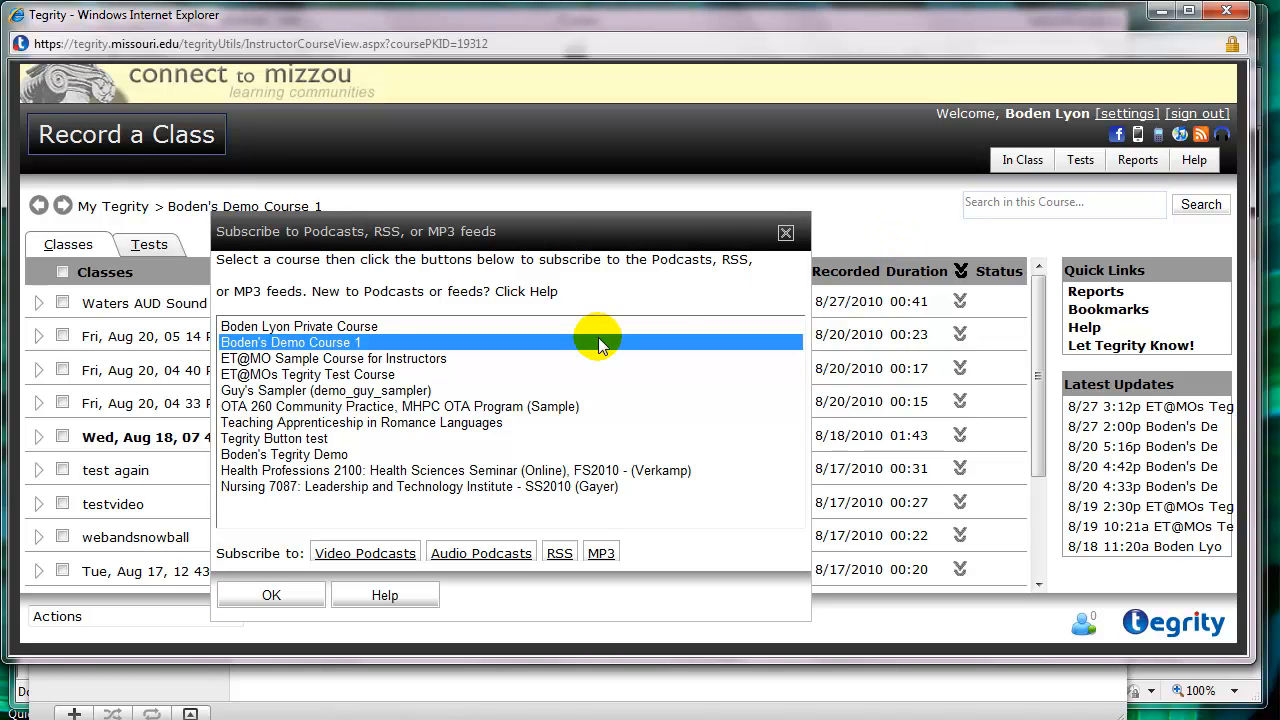
pyautogui.moveTo(376, 324)
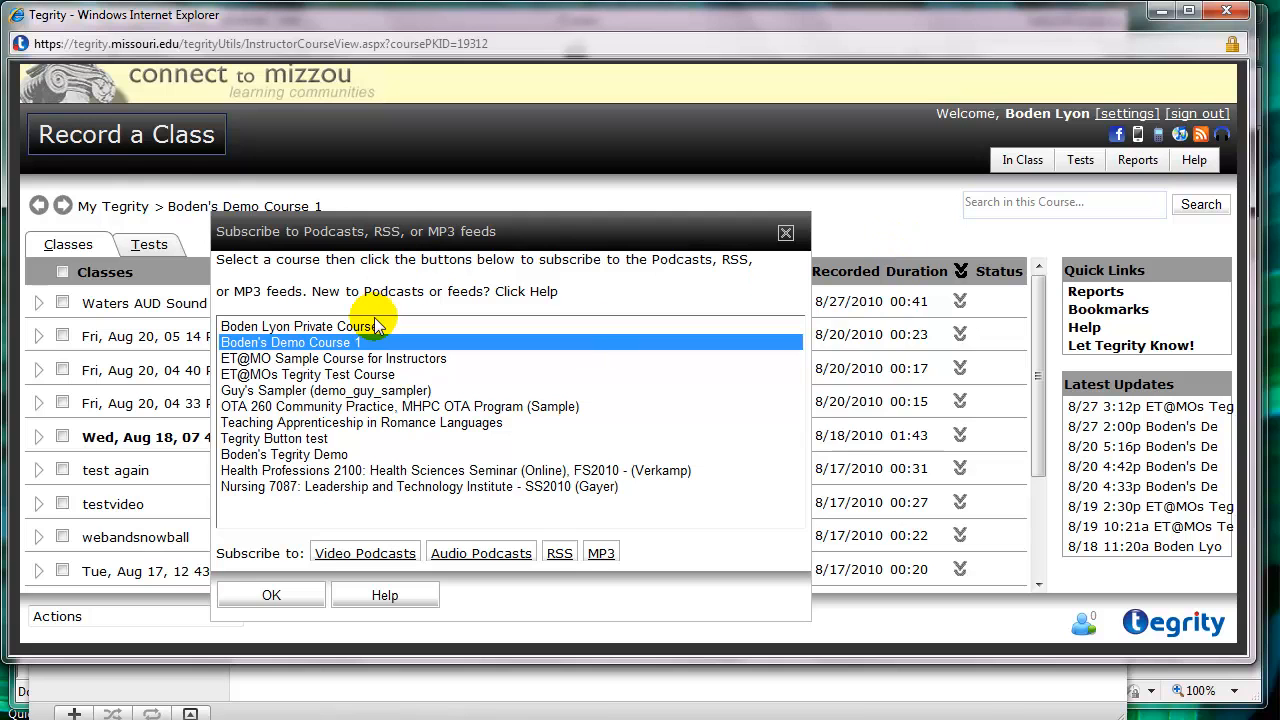
pyautogui.moveTo(344, 350)
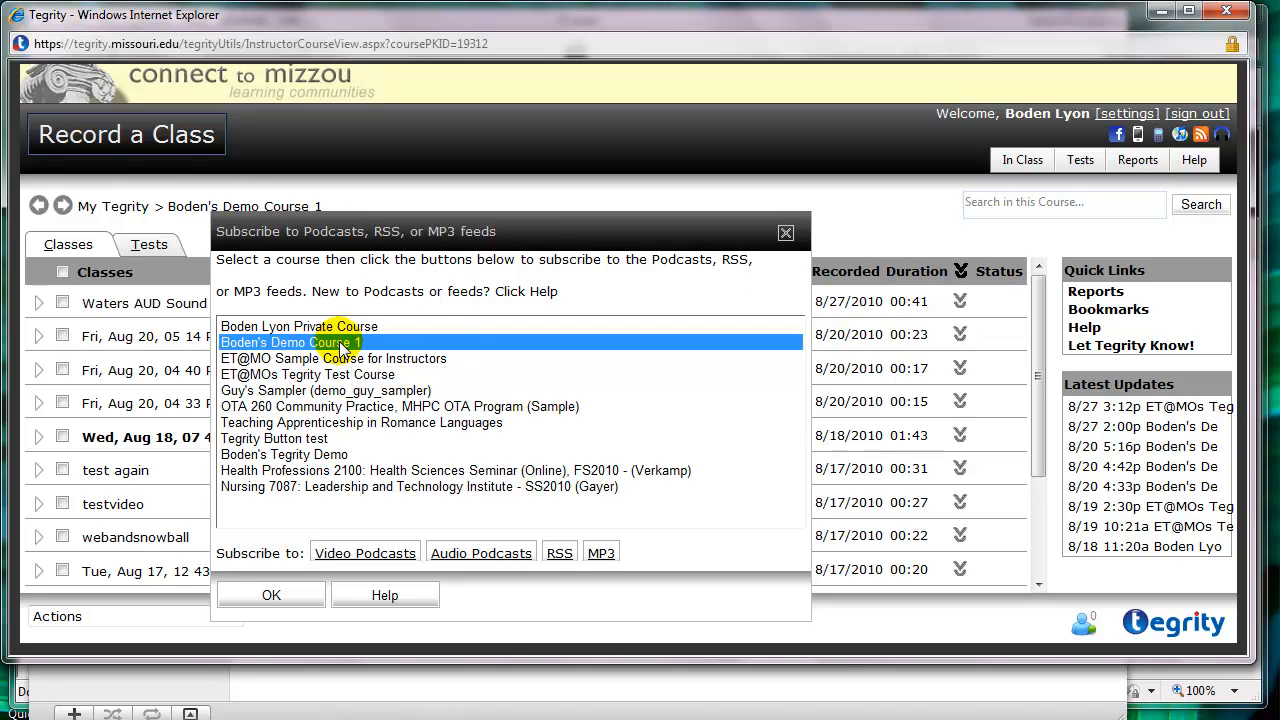
pyautogui.moveTo(340, 344)
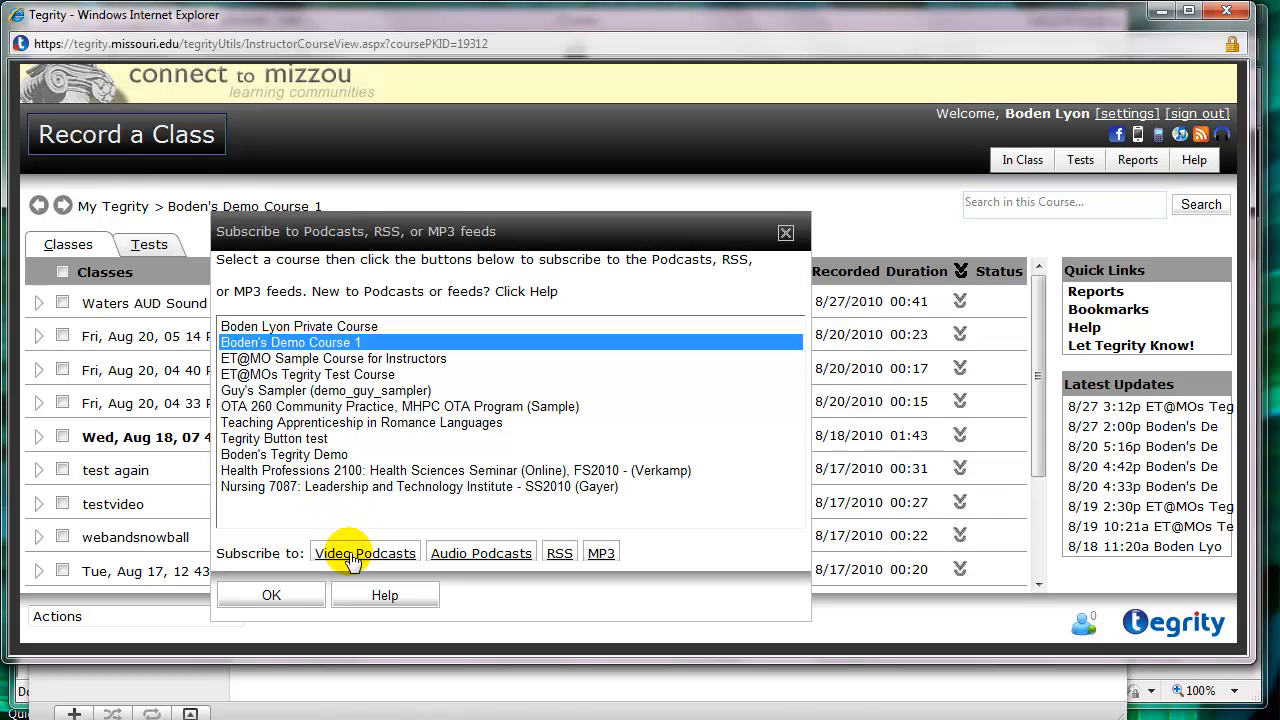
pyautogui.click(364, 552)
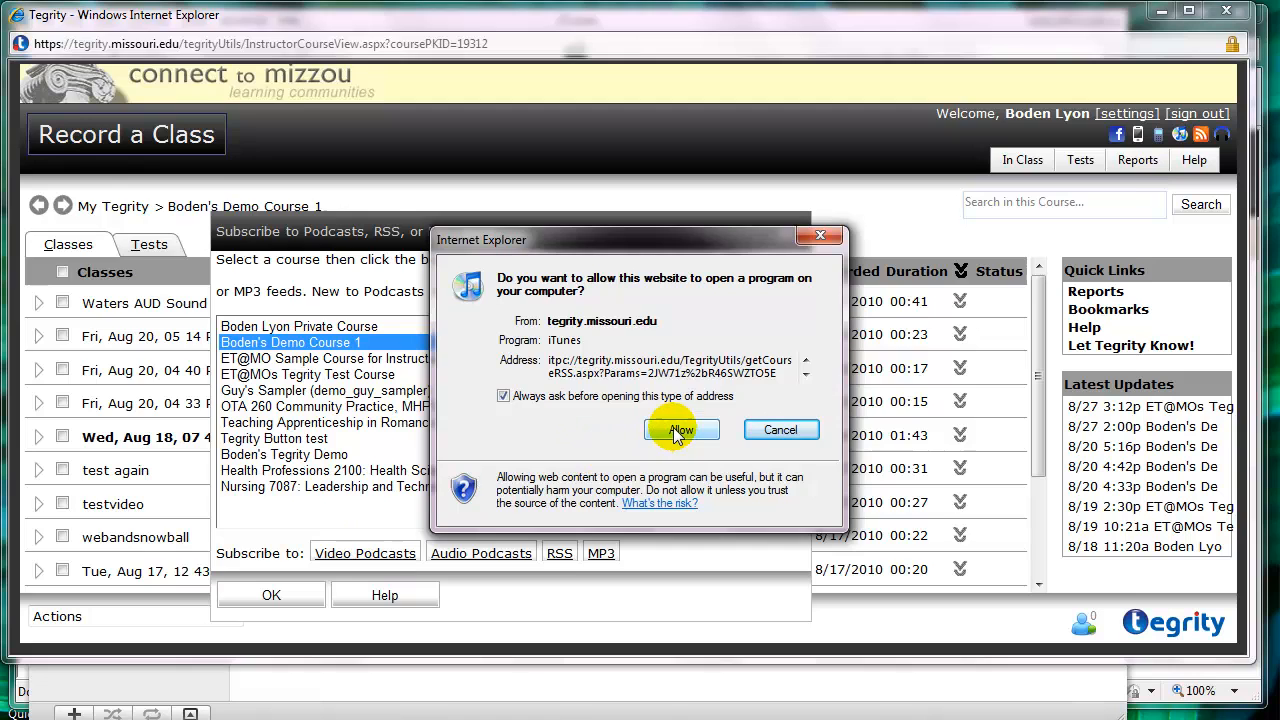
pyautogui.click(680, 430)
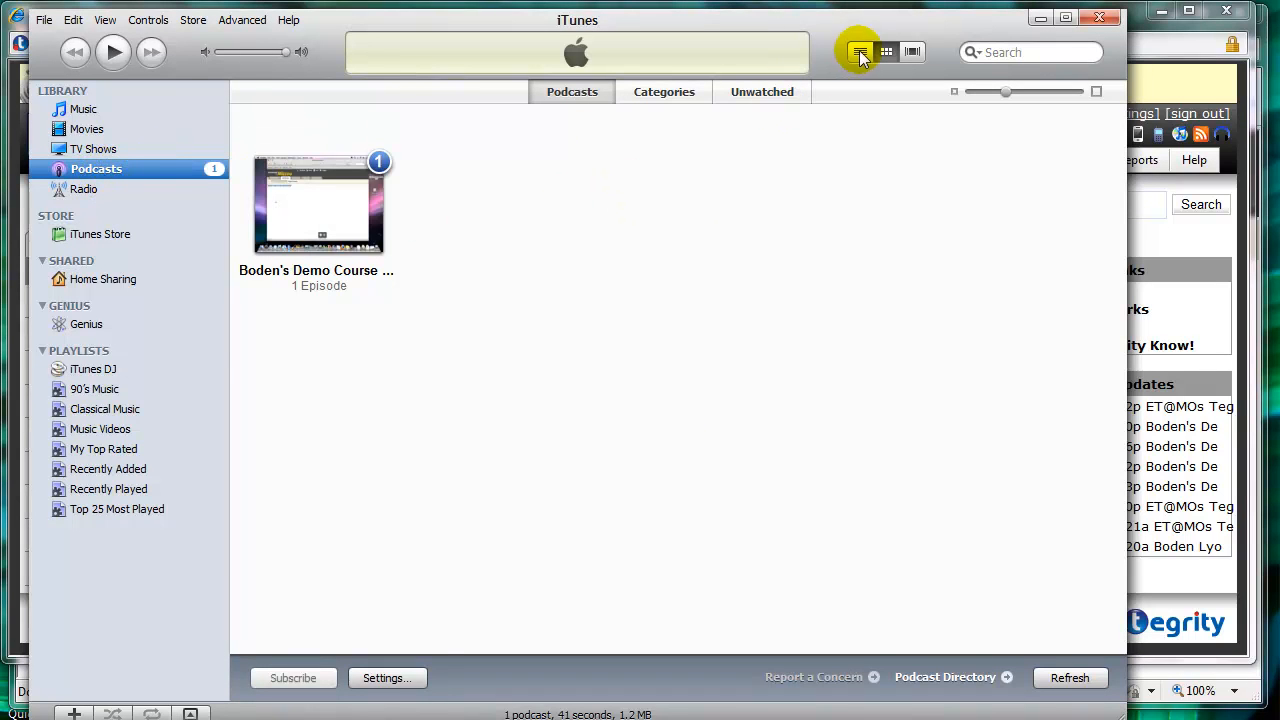
# List Boden's Demo Course 1 episodes and download the test66 episode.
pyautogui.click(860, 52)
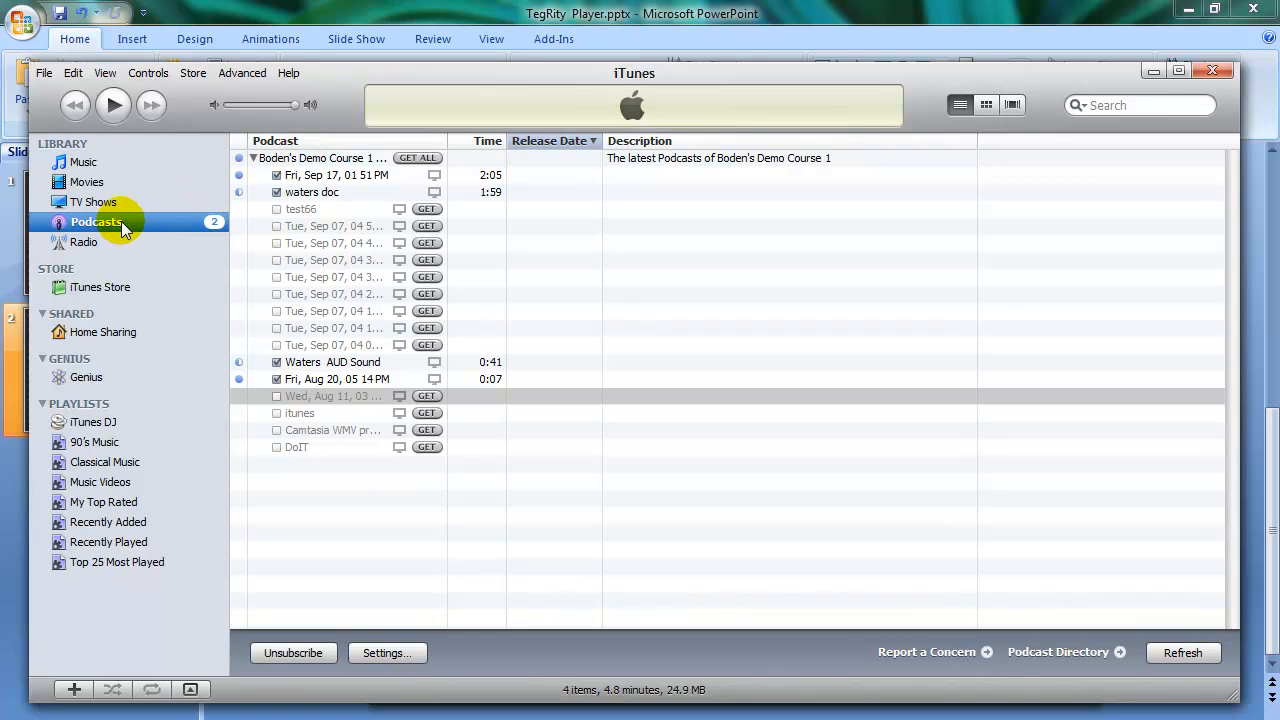
pyautogui.click(320, 158)
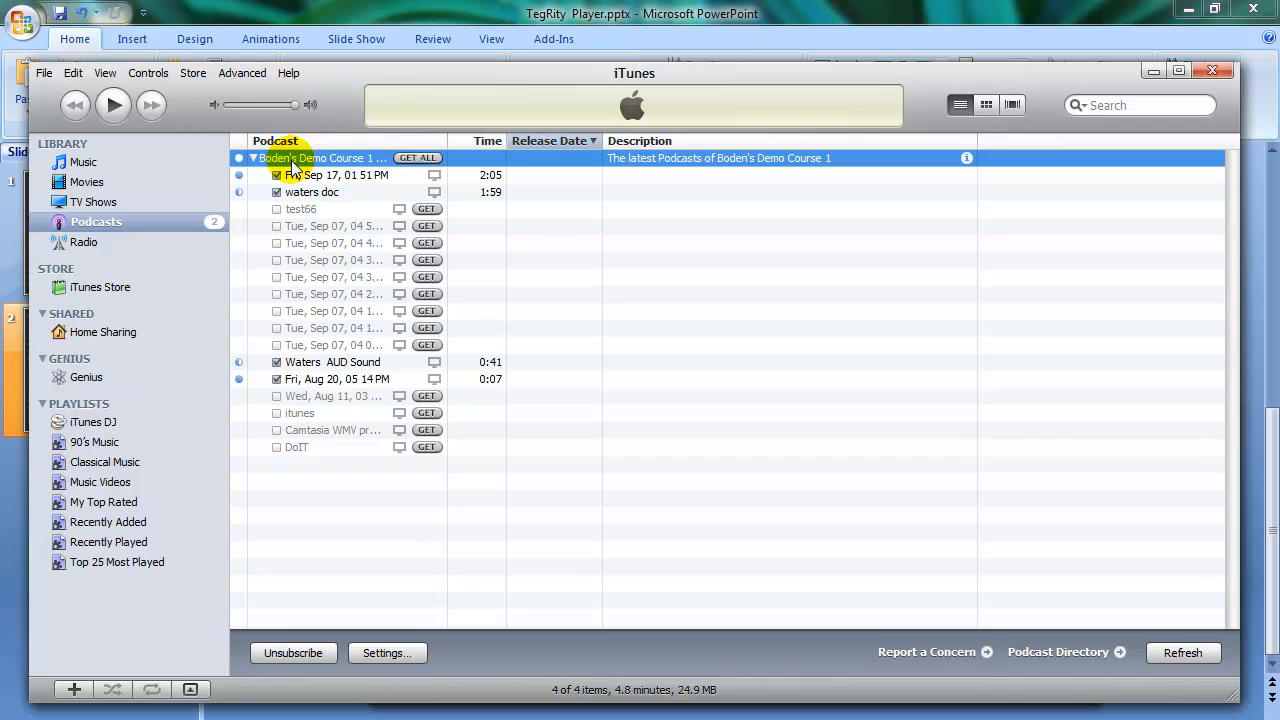
pyautogui.moveTo(400, 228)
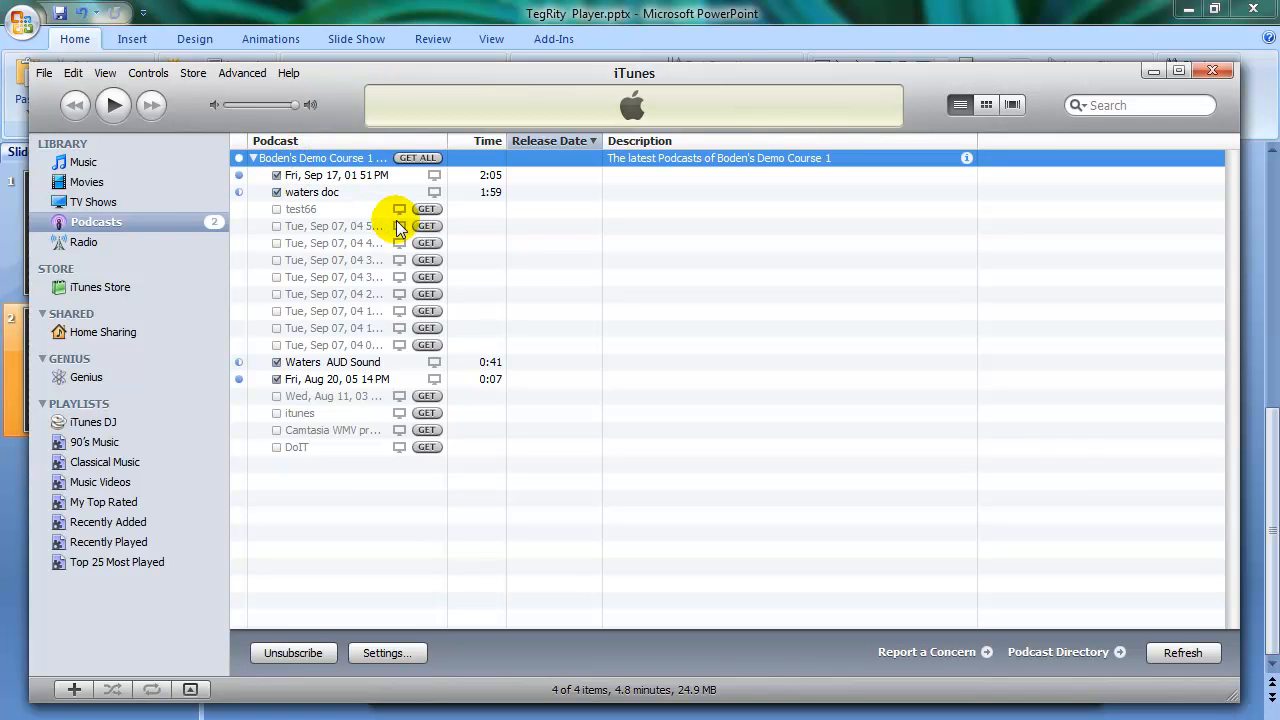
pyautogui.click(426, 210)
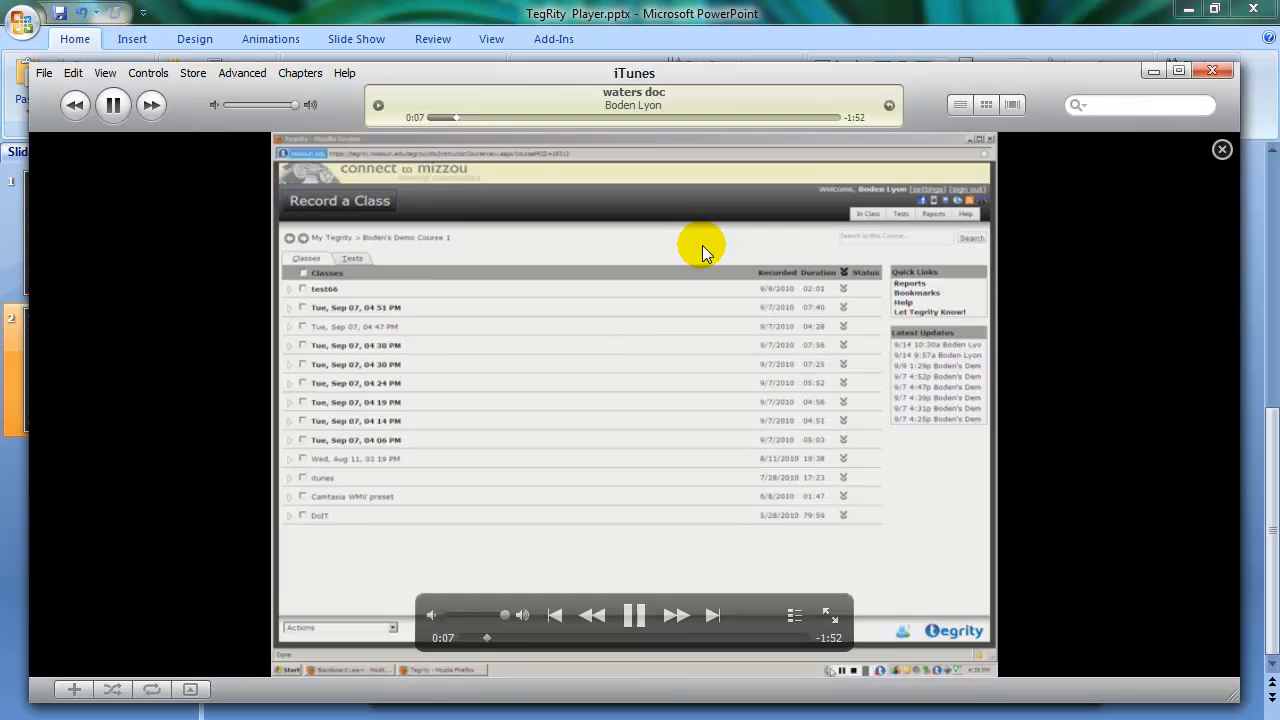
pyautogui.moveTo(784, 478)
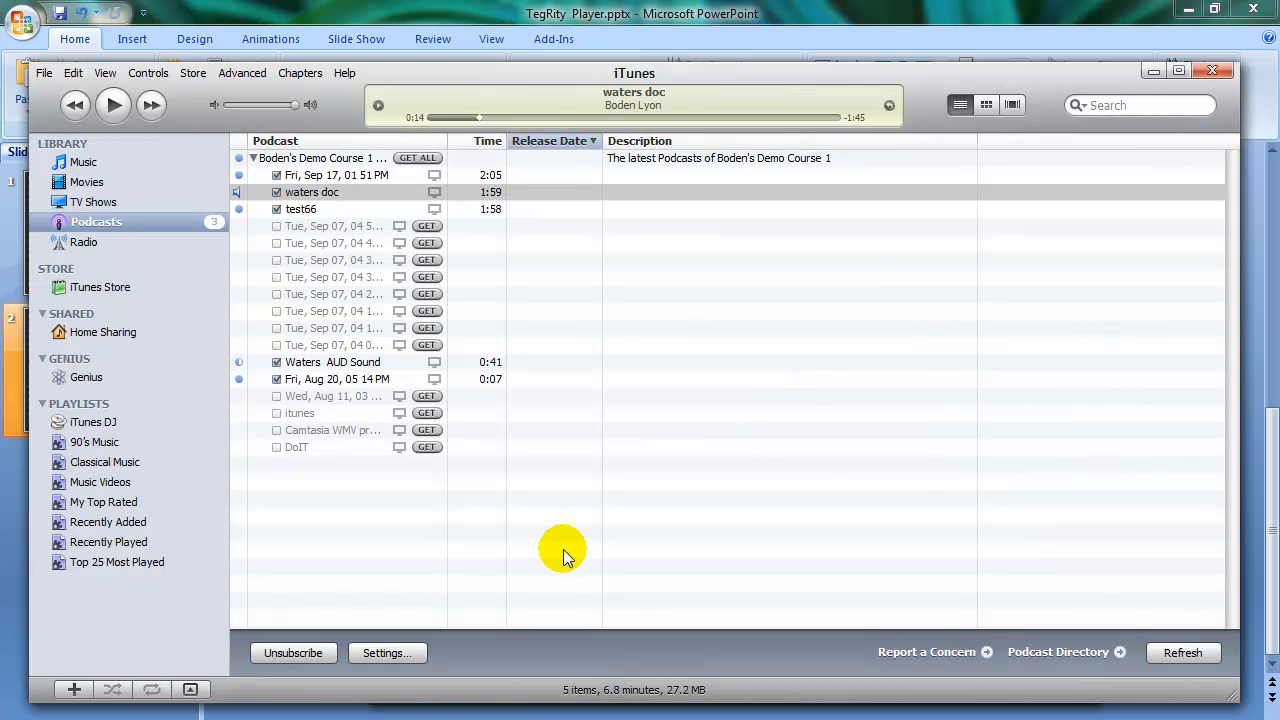
# Bring up the course podcast's settings with Use Default Settings off and show the Episodes to keep choices.
pyautogui.click(388, 652)
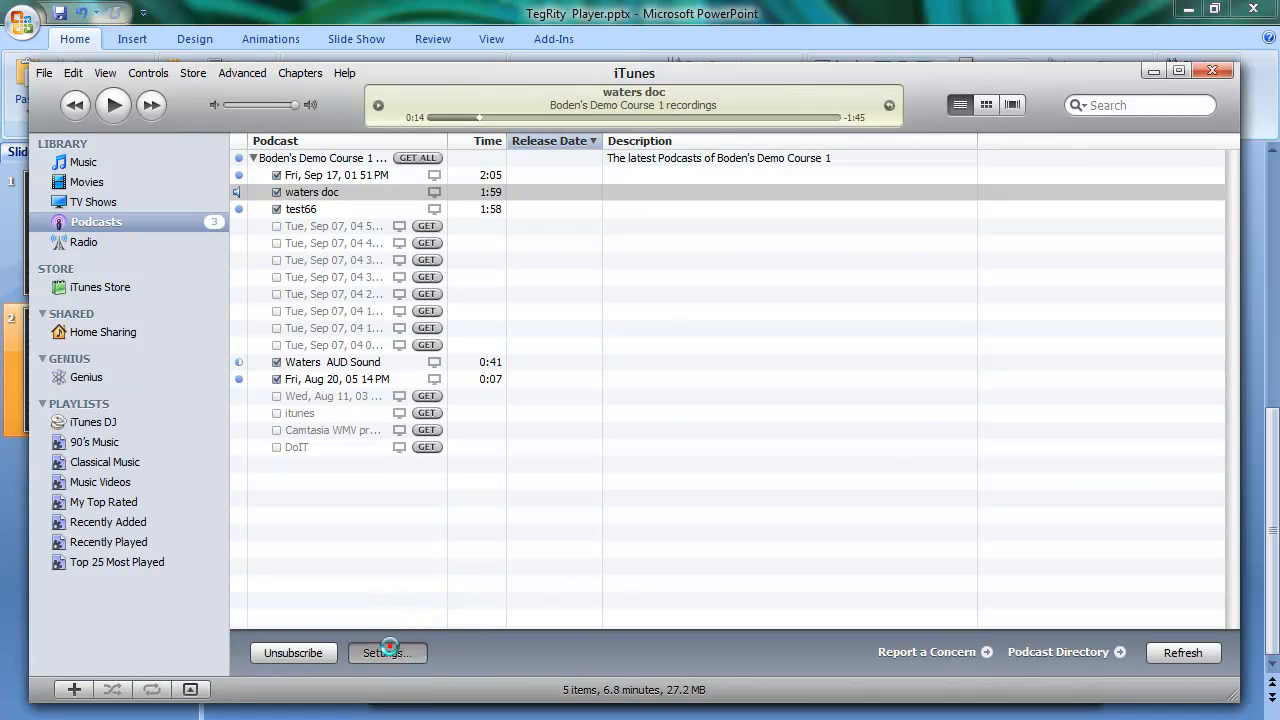
pyautogui.click(388, 652)
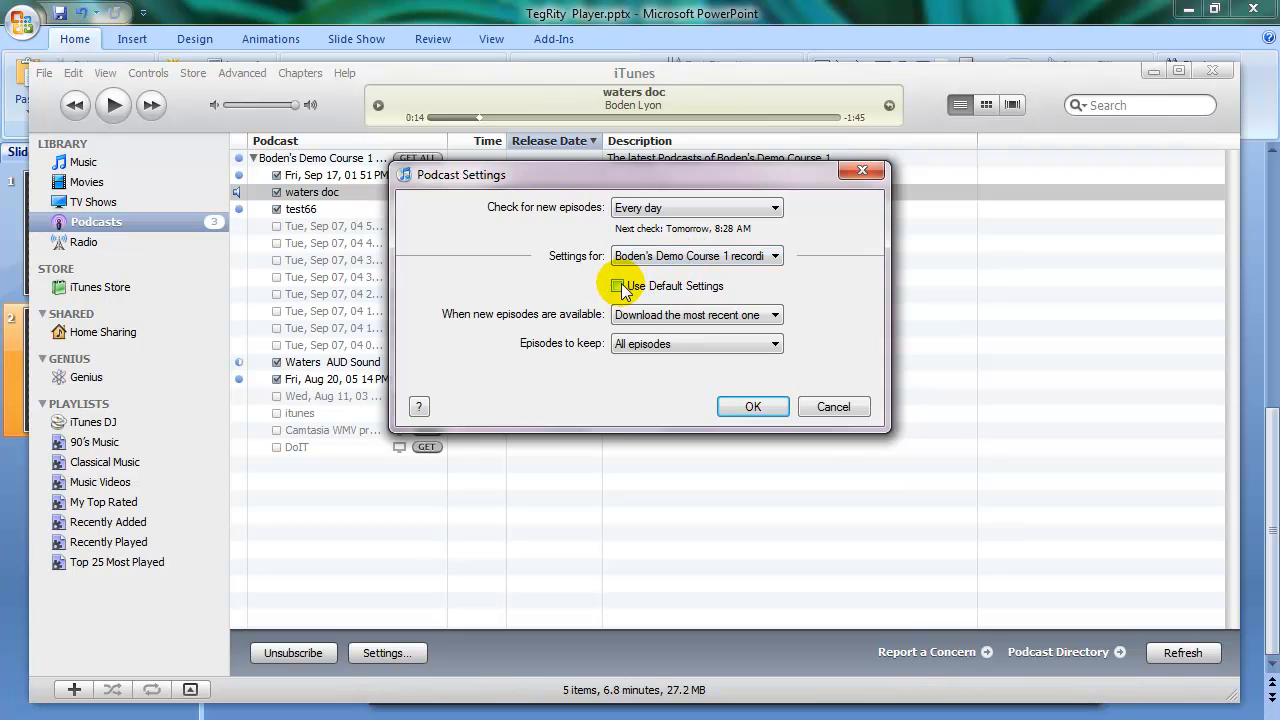
pyautogui.click(618, 286)
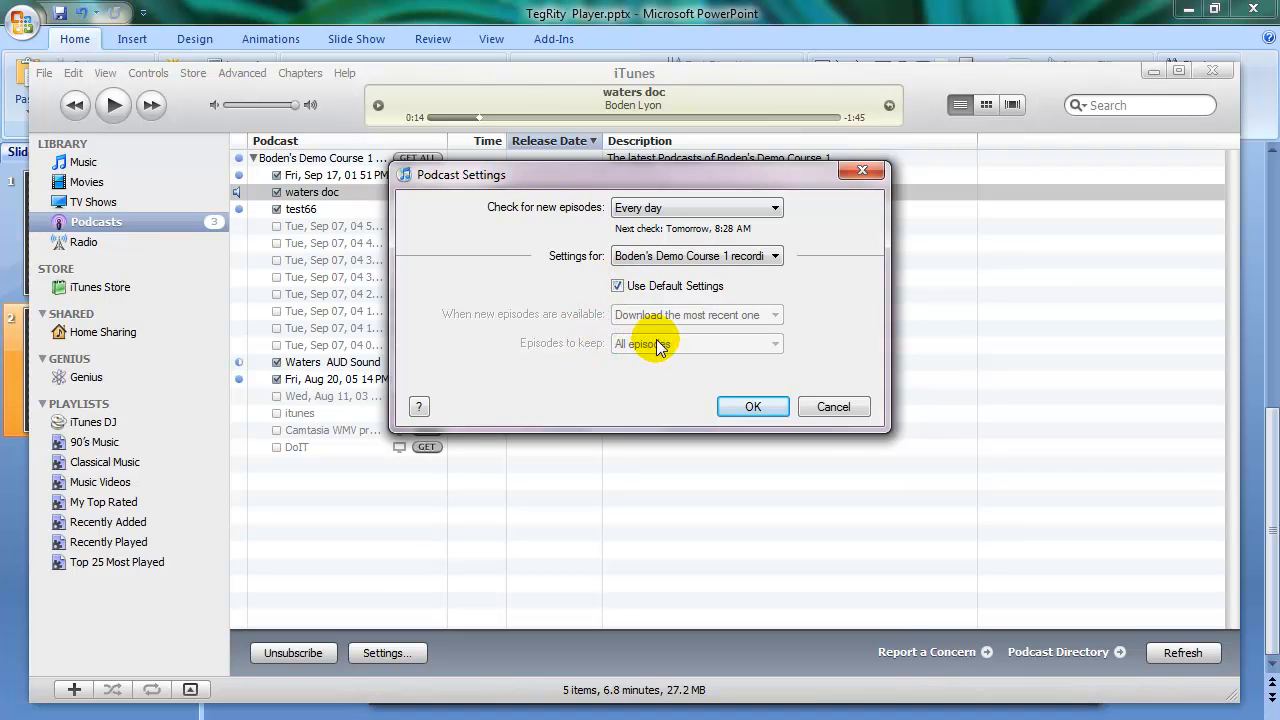
pyautogui.moveTo(668, 356)
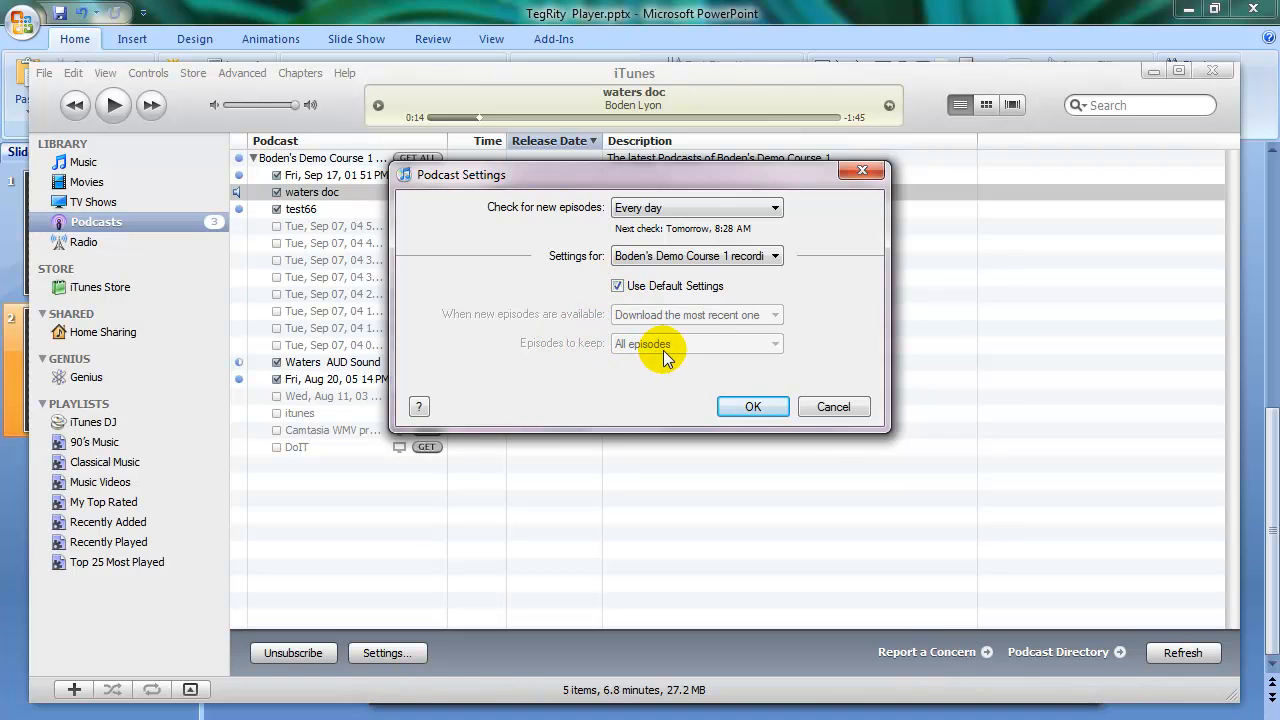
pyautogui.click(616, 286)
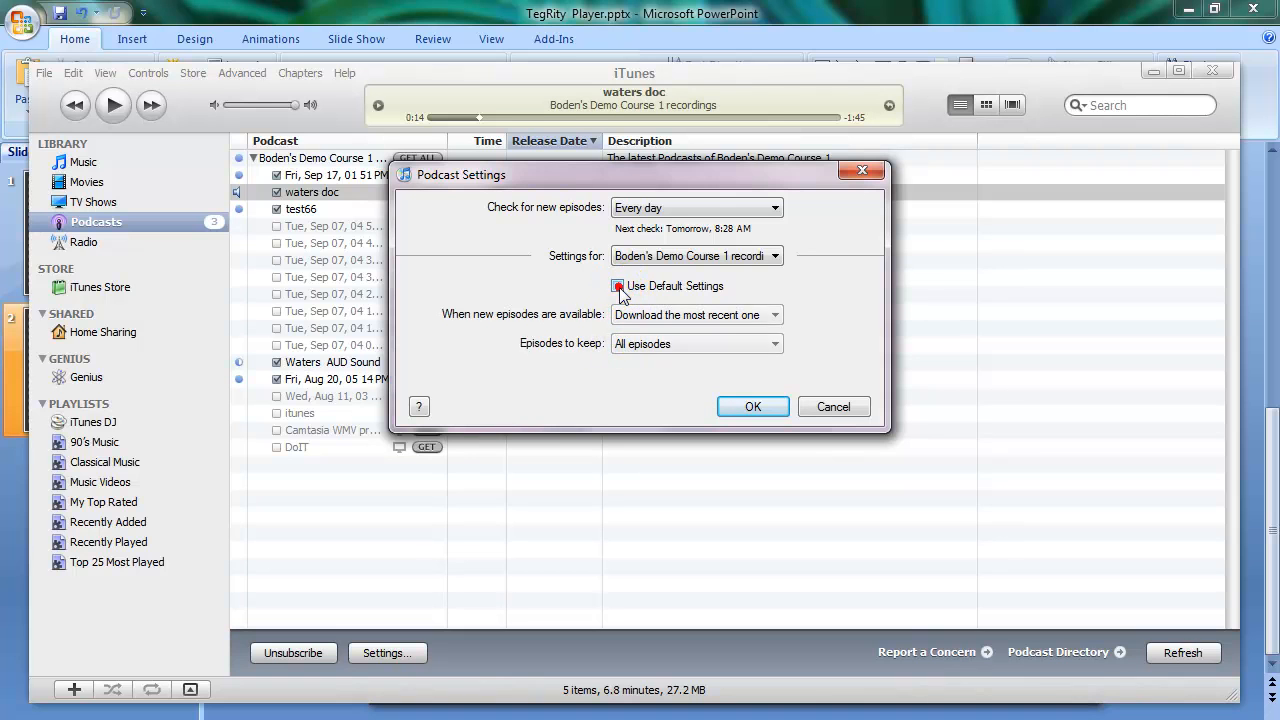
pyautogui.click(776, 344)
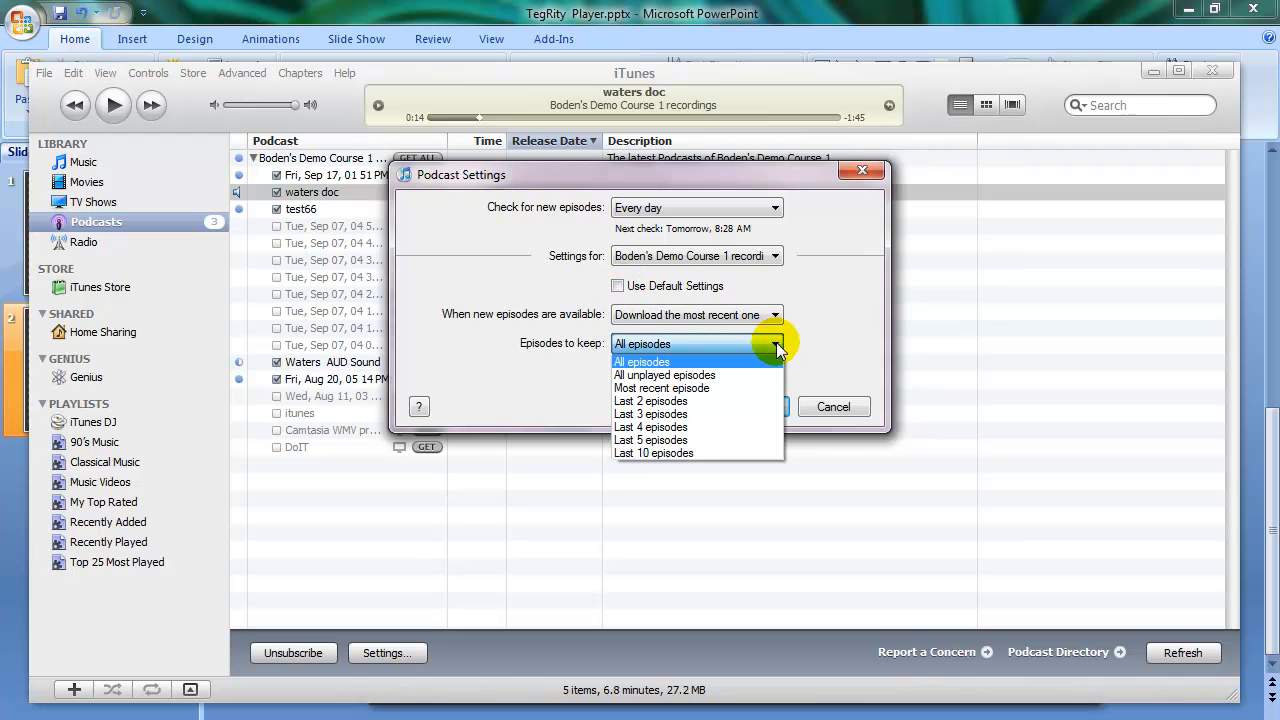